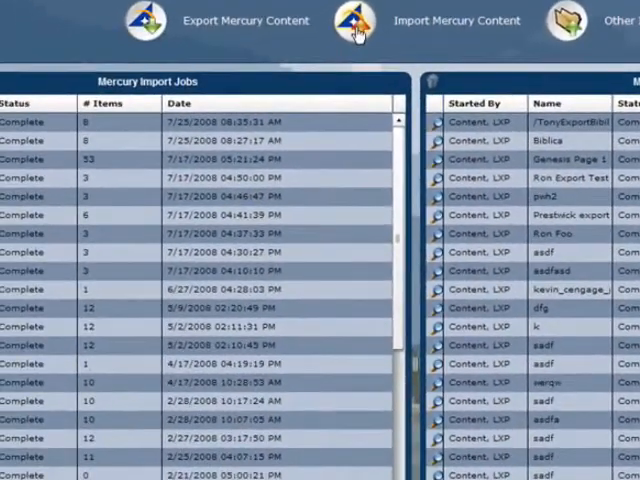
Step: Run the Import Mercury Content wizard to the upload step and choose the Civil War quiz zip file
click(352, 24)
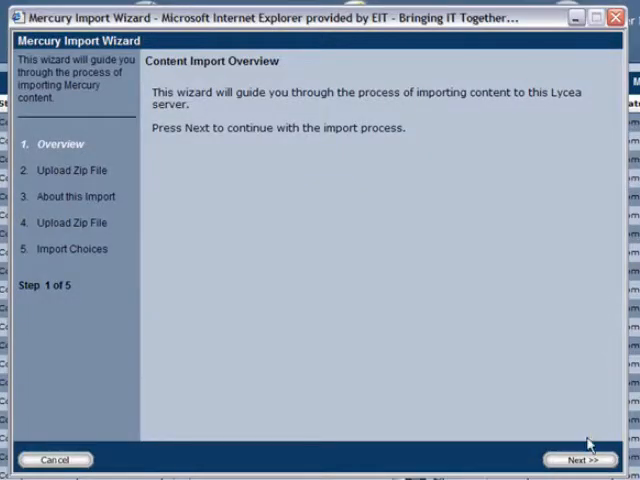
click(576, 458)
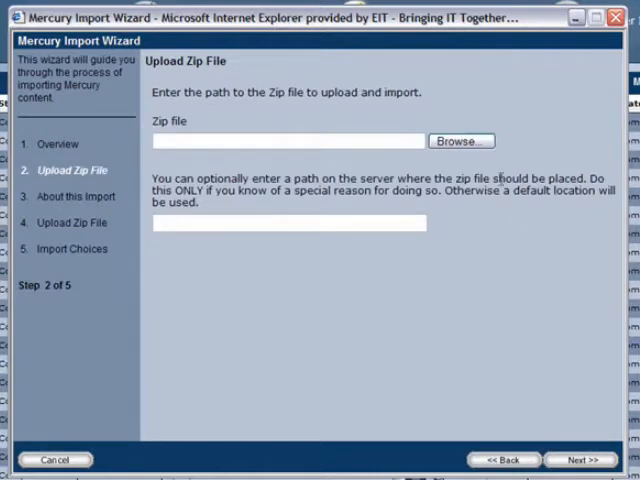
click(458, 140)
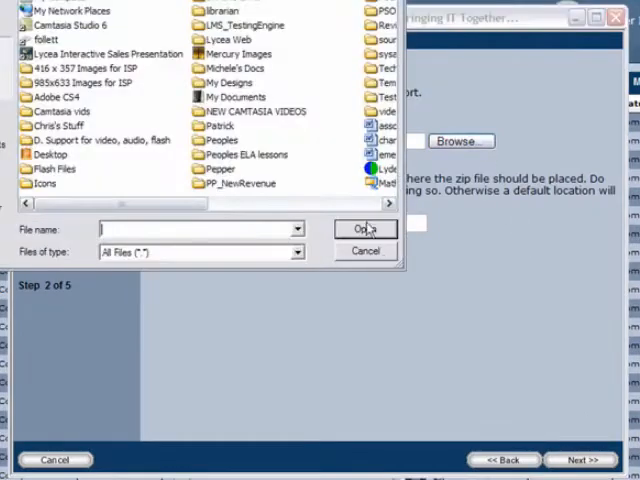
click(364, 228)
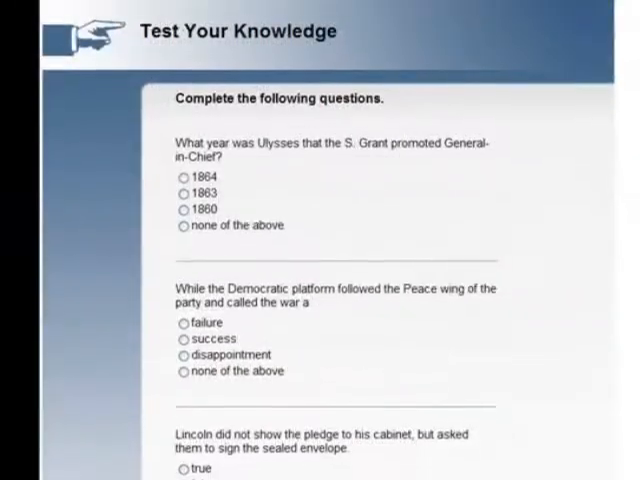
Step: Restrict question visibility by selecting a state from the accessibility panel's State list
scroll(down, 3)
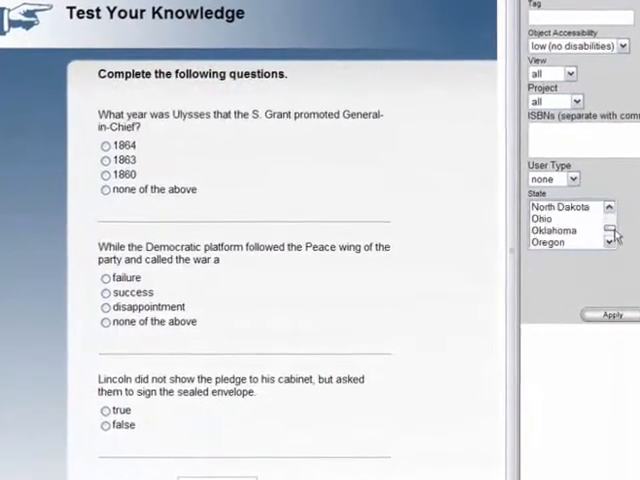
click(608, 316)
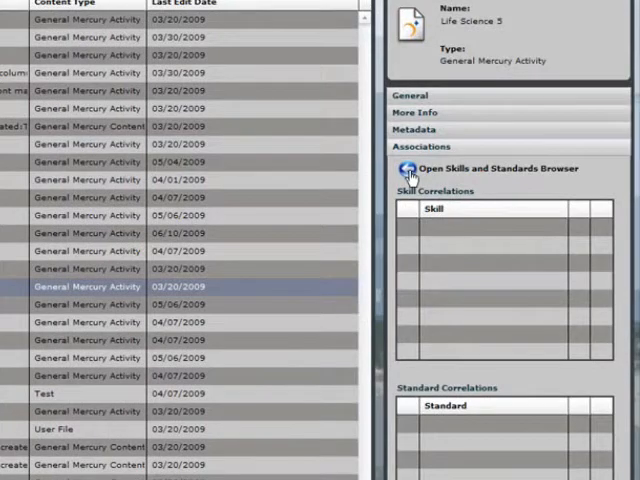
Step: Review Life Science 3 skill correlations, then bring up the Producer's Scope and Sequence tree
click(412, 168)
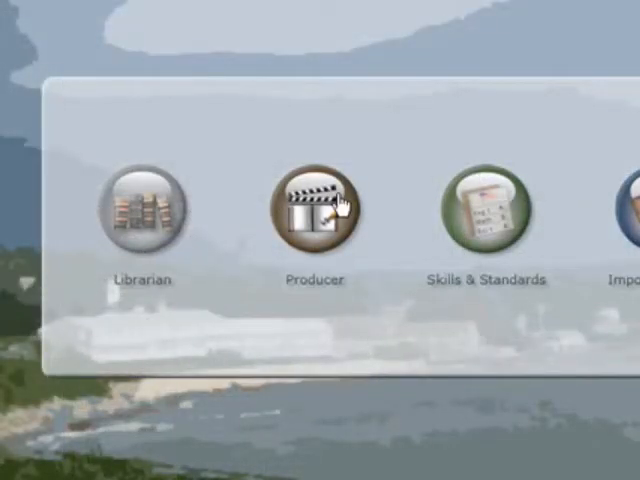
click(312, 208)
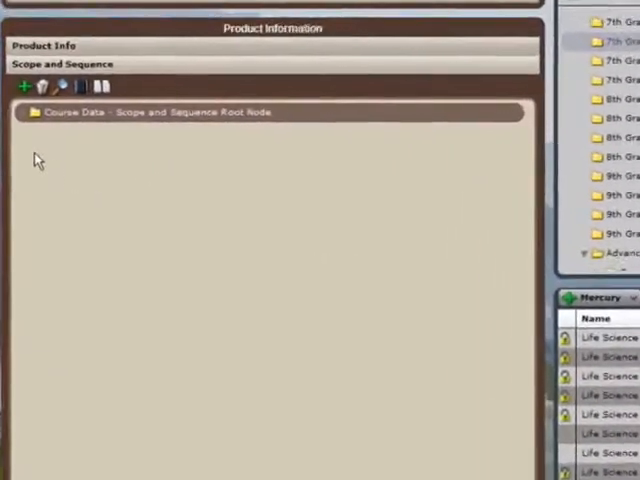